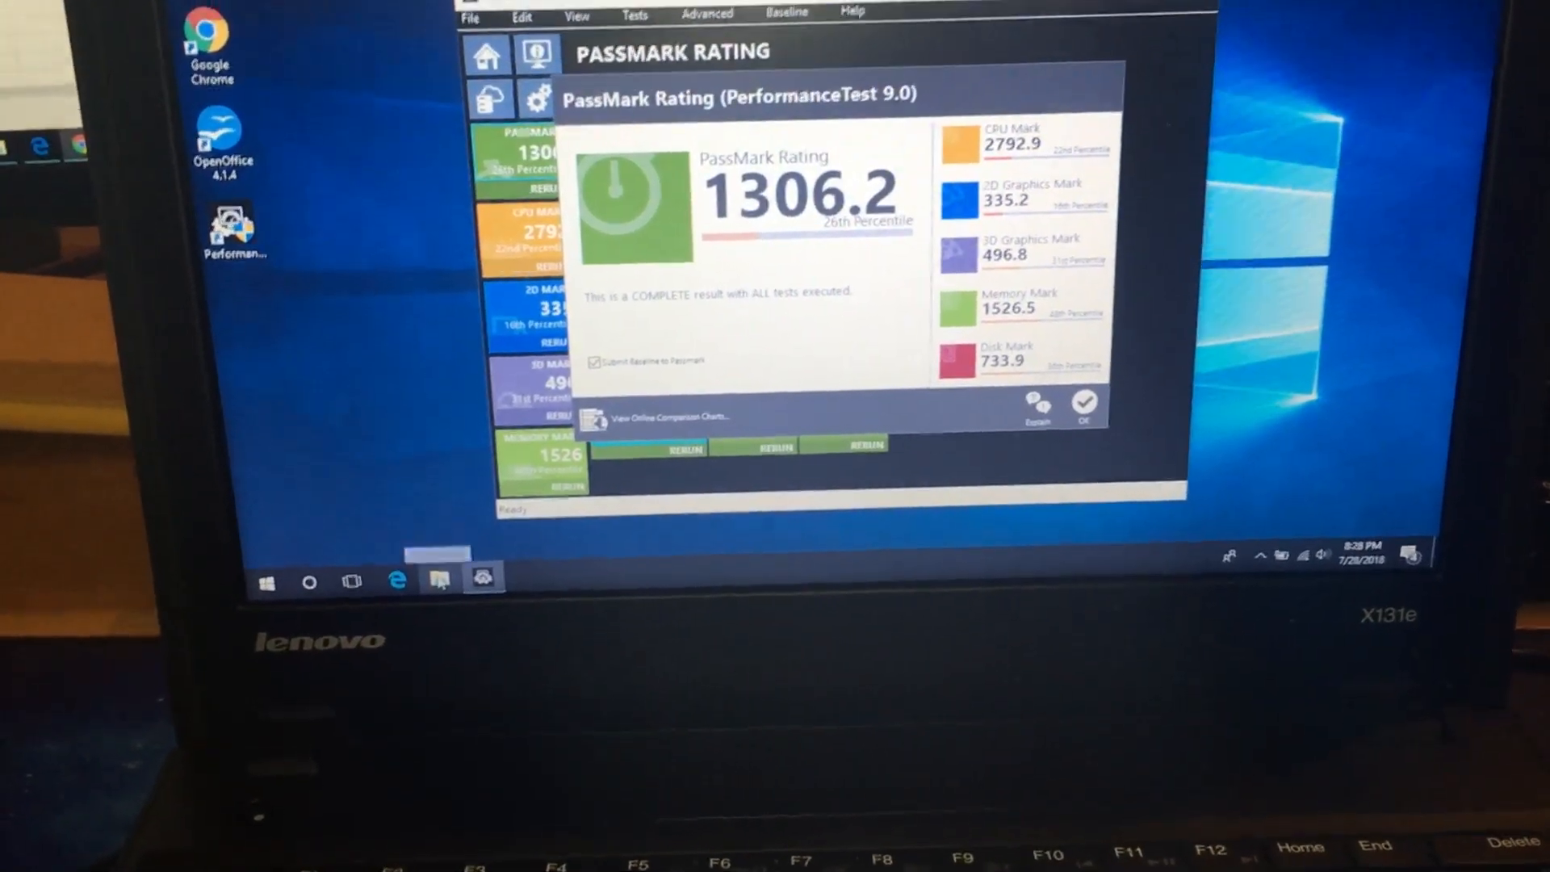
Open the Properties of This PC from File Explorer's navigation pane
right_click(439, 579)
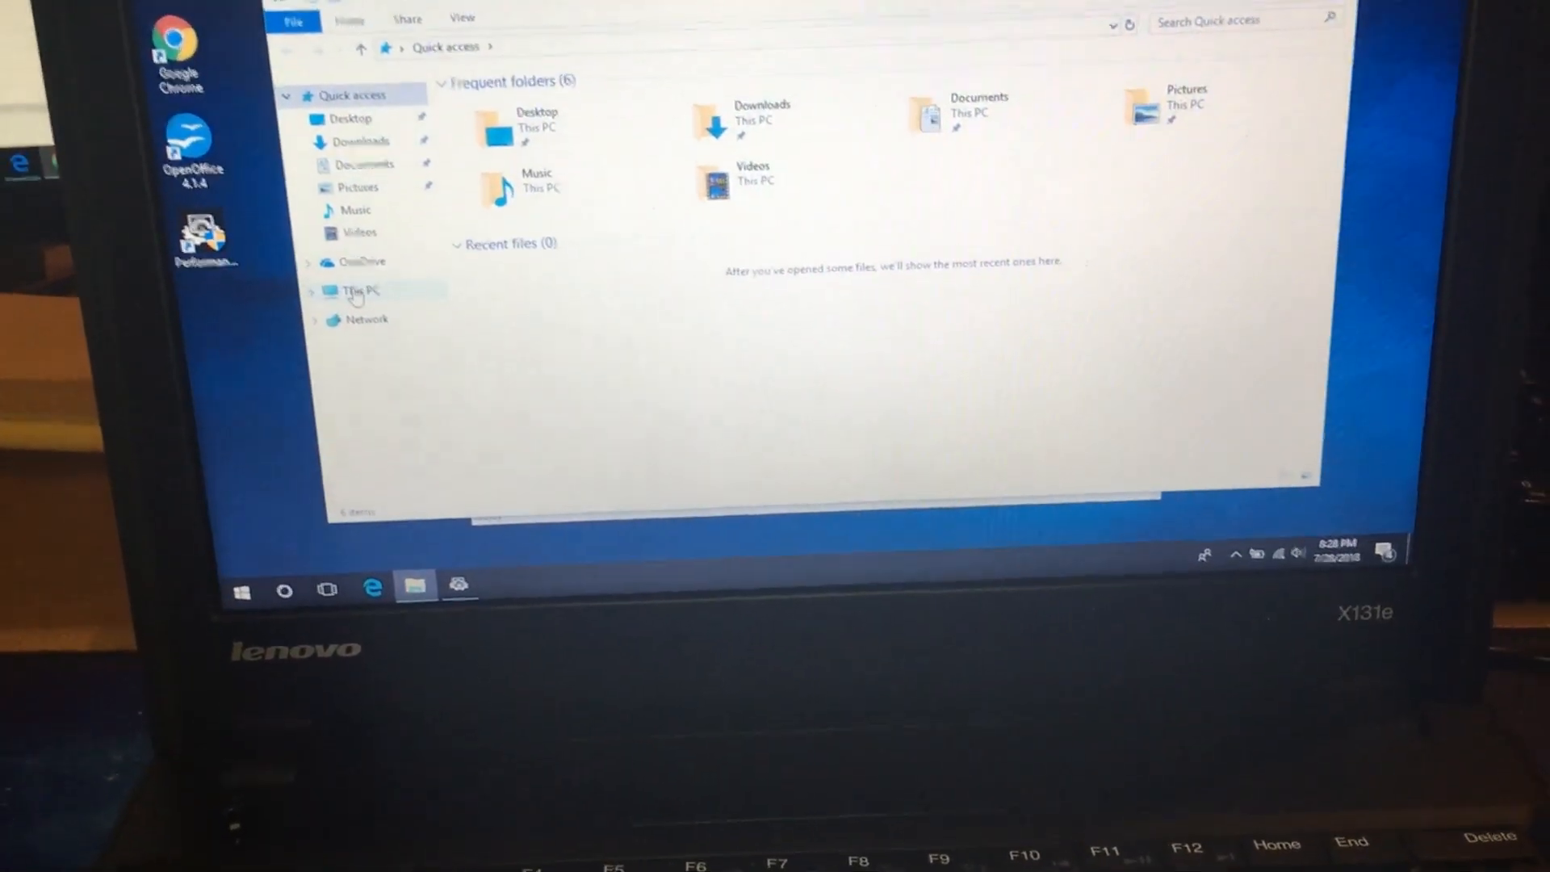
right_click(358, 289)
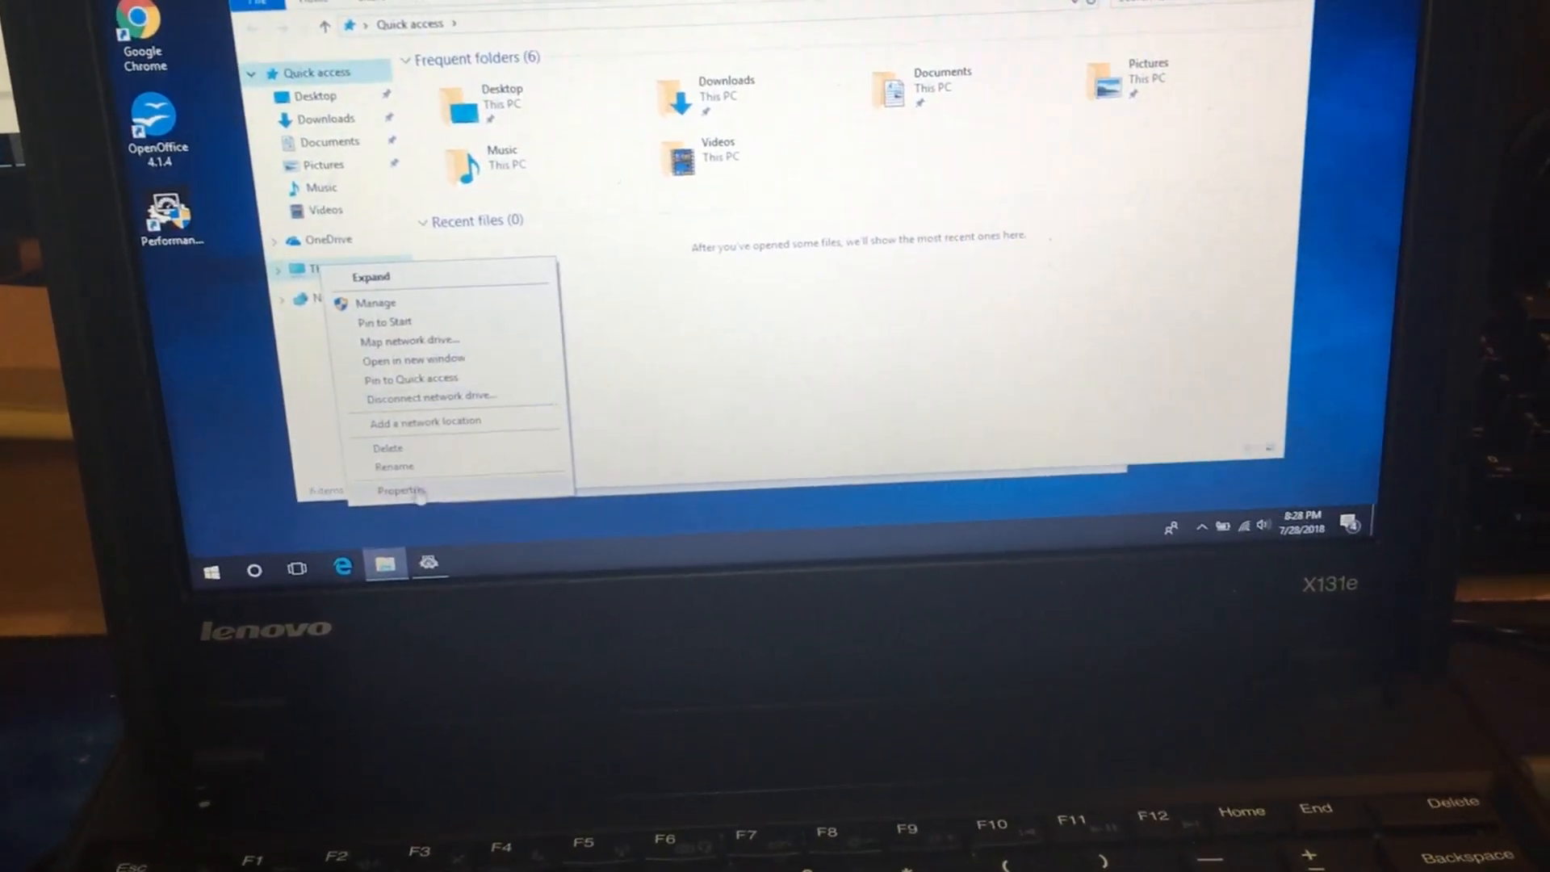
click(399, 492)
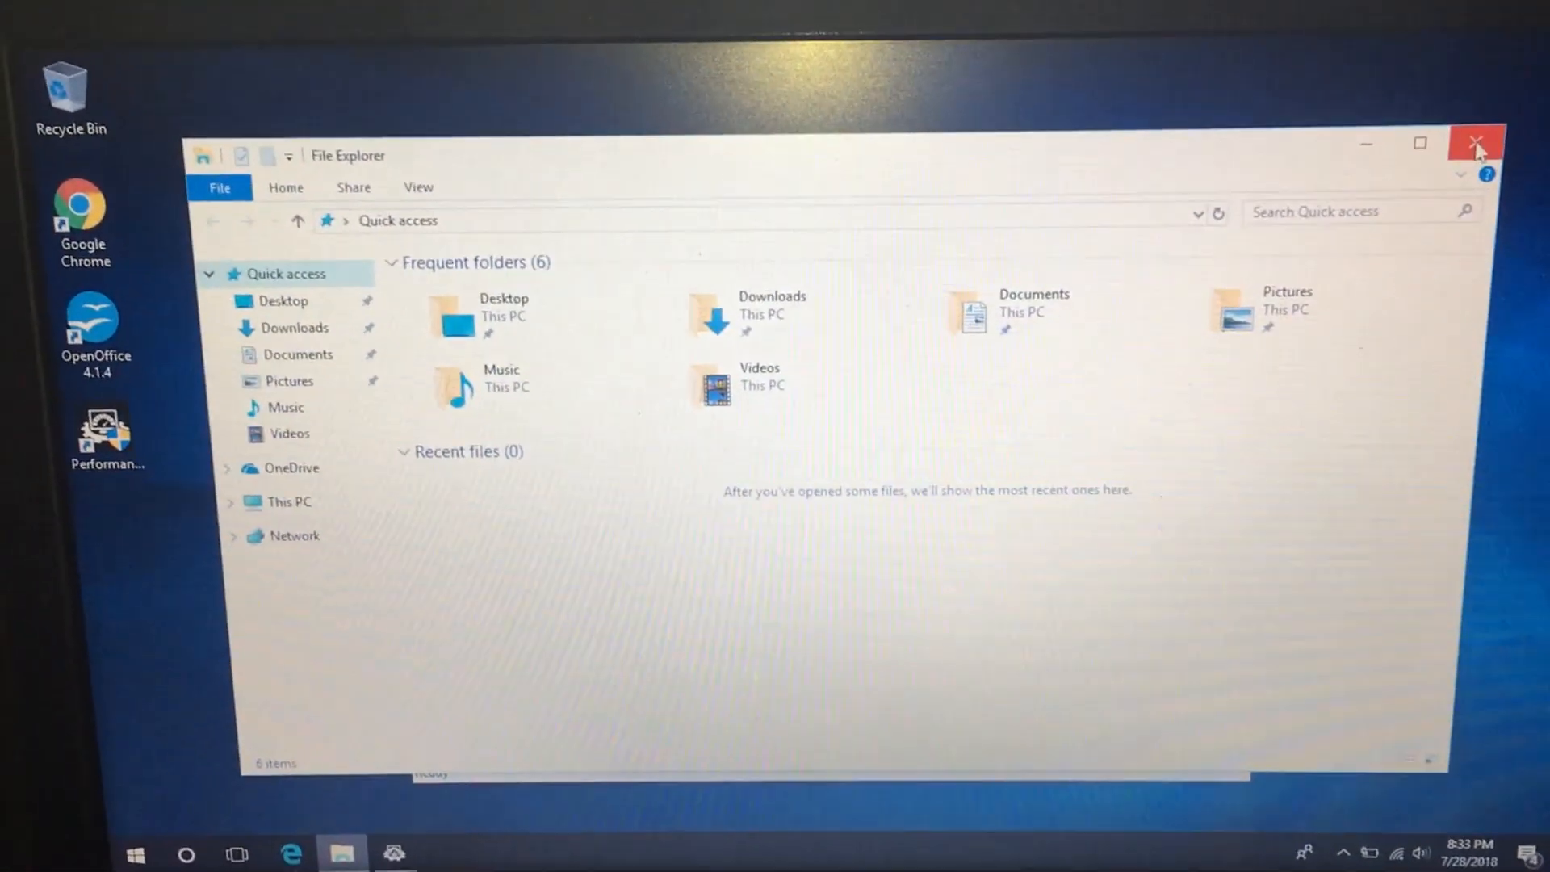
Close the File Explorer Quick access window
click(1476, 143)
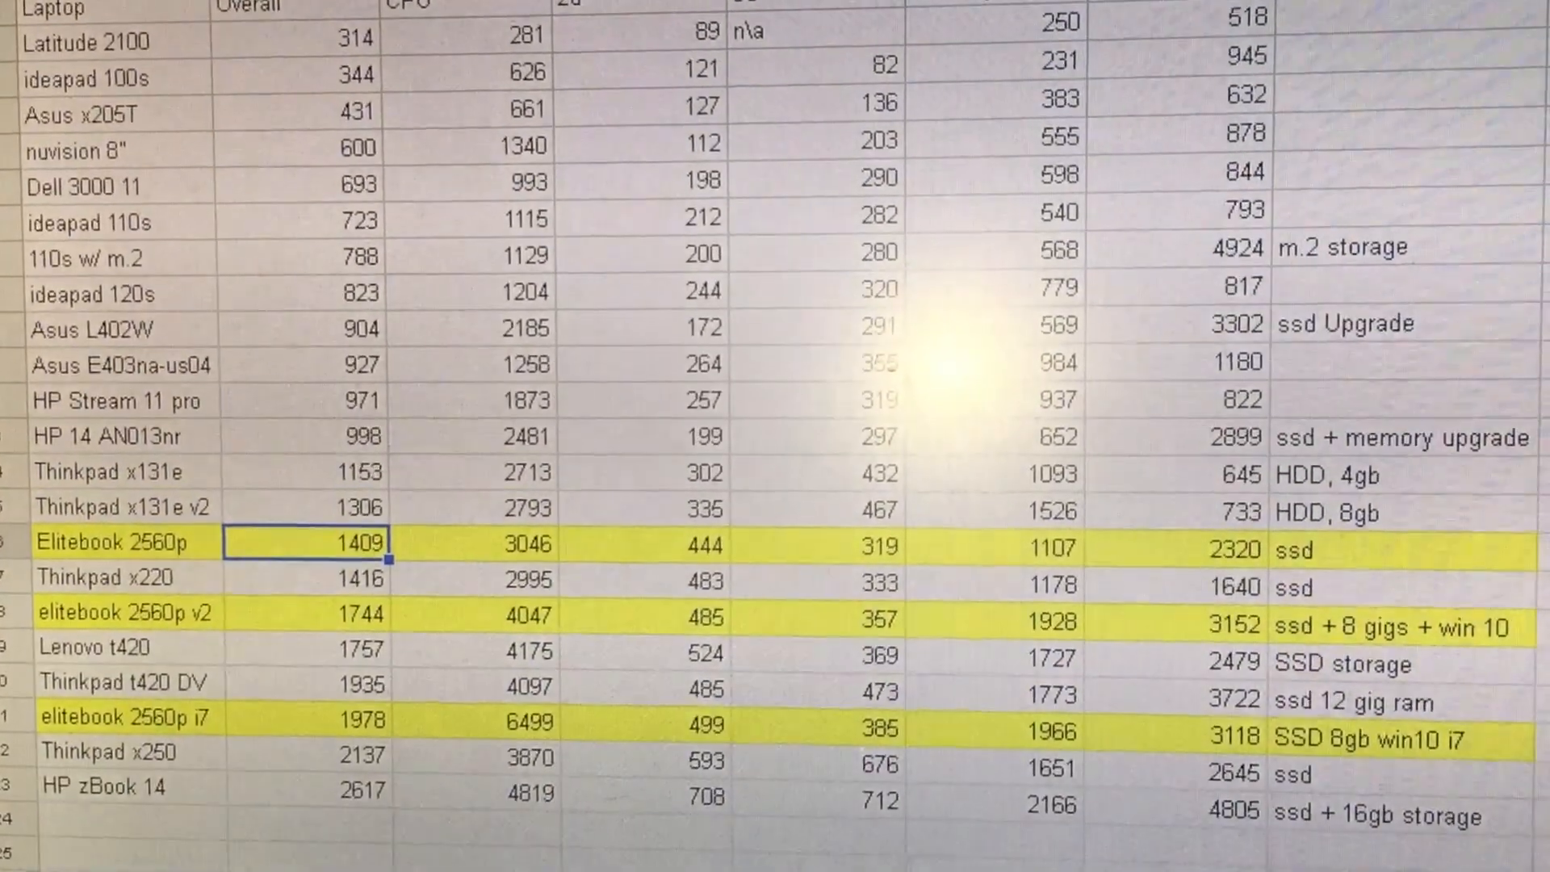
scroll(down, 3)
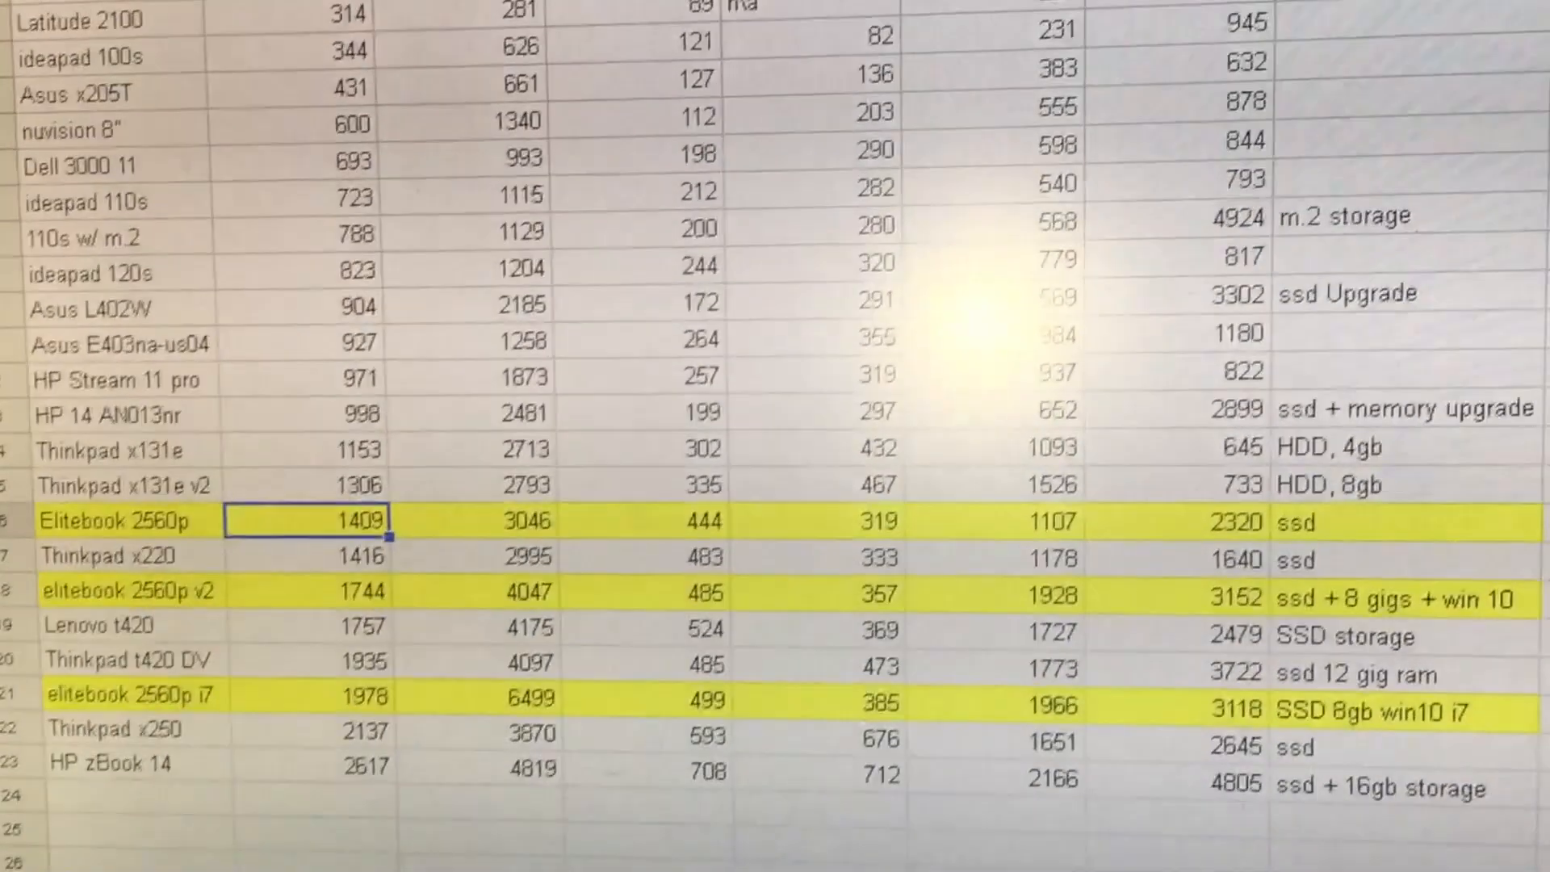
scroll(down, 3)
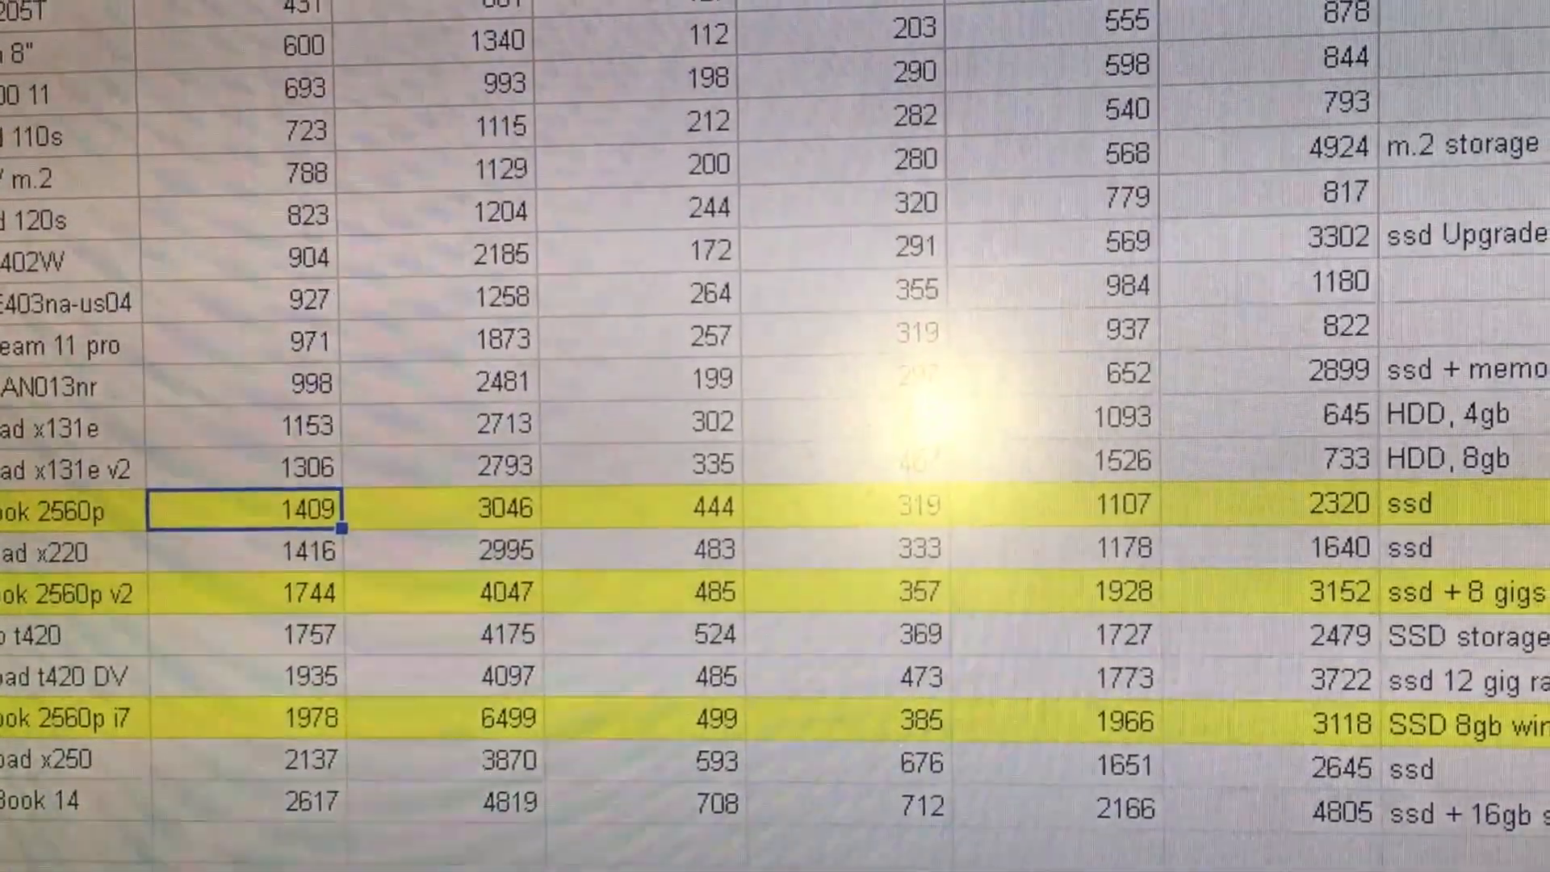
scroll(down, 3)
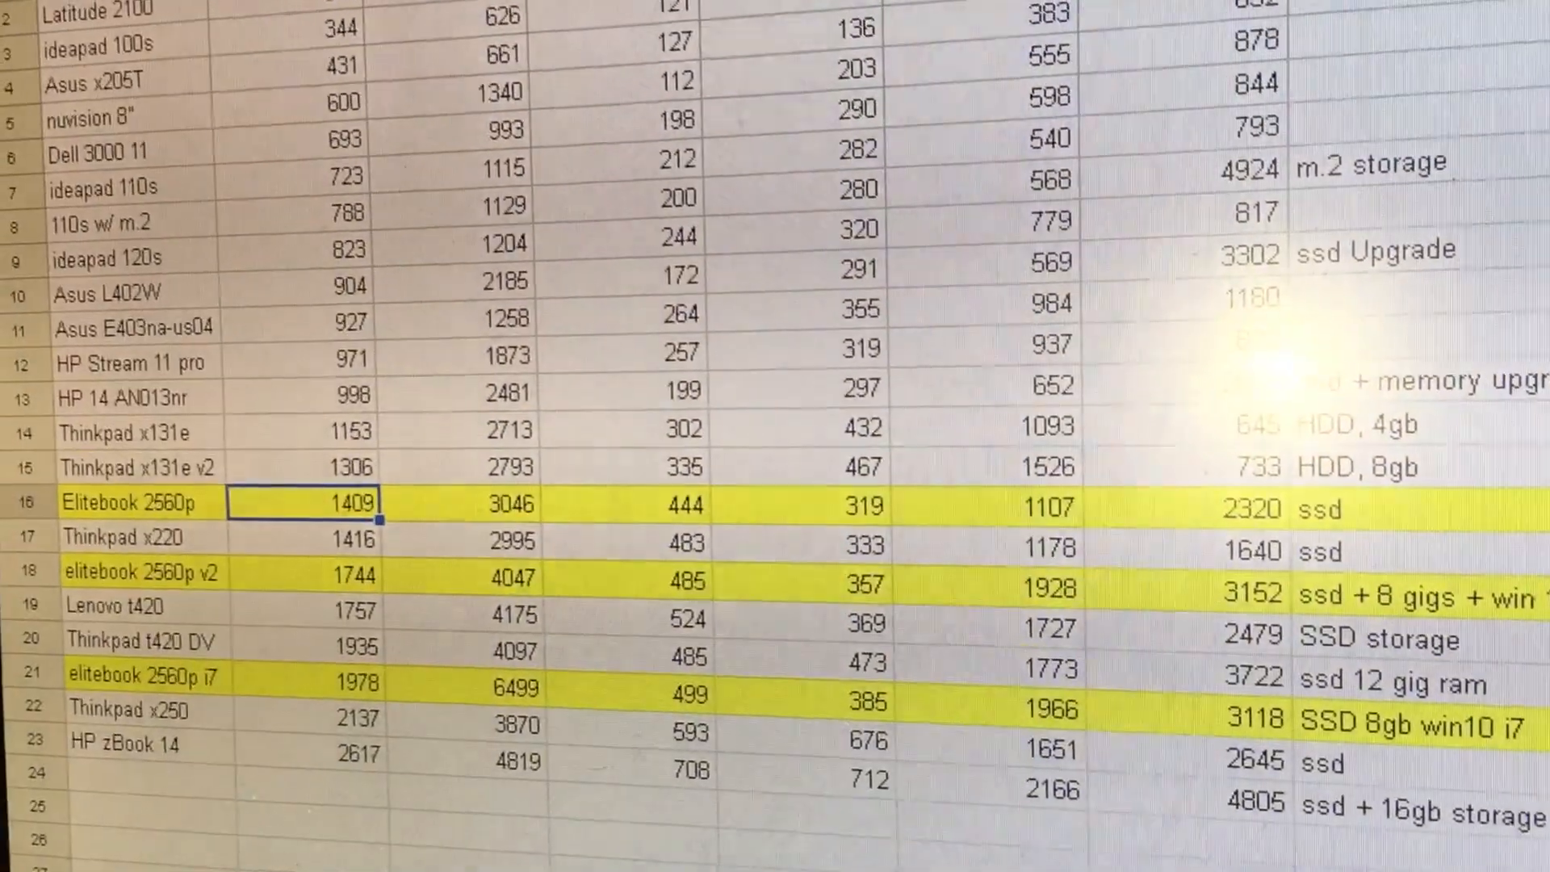
scroll(down, 3)
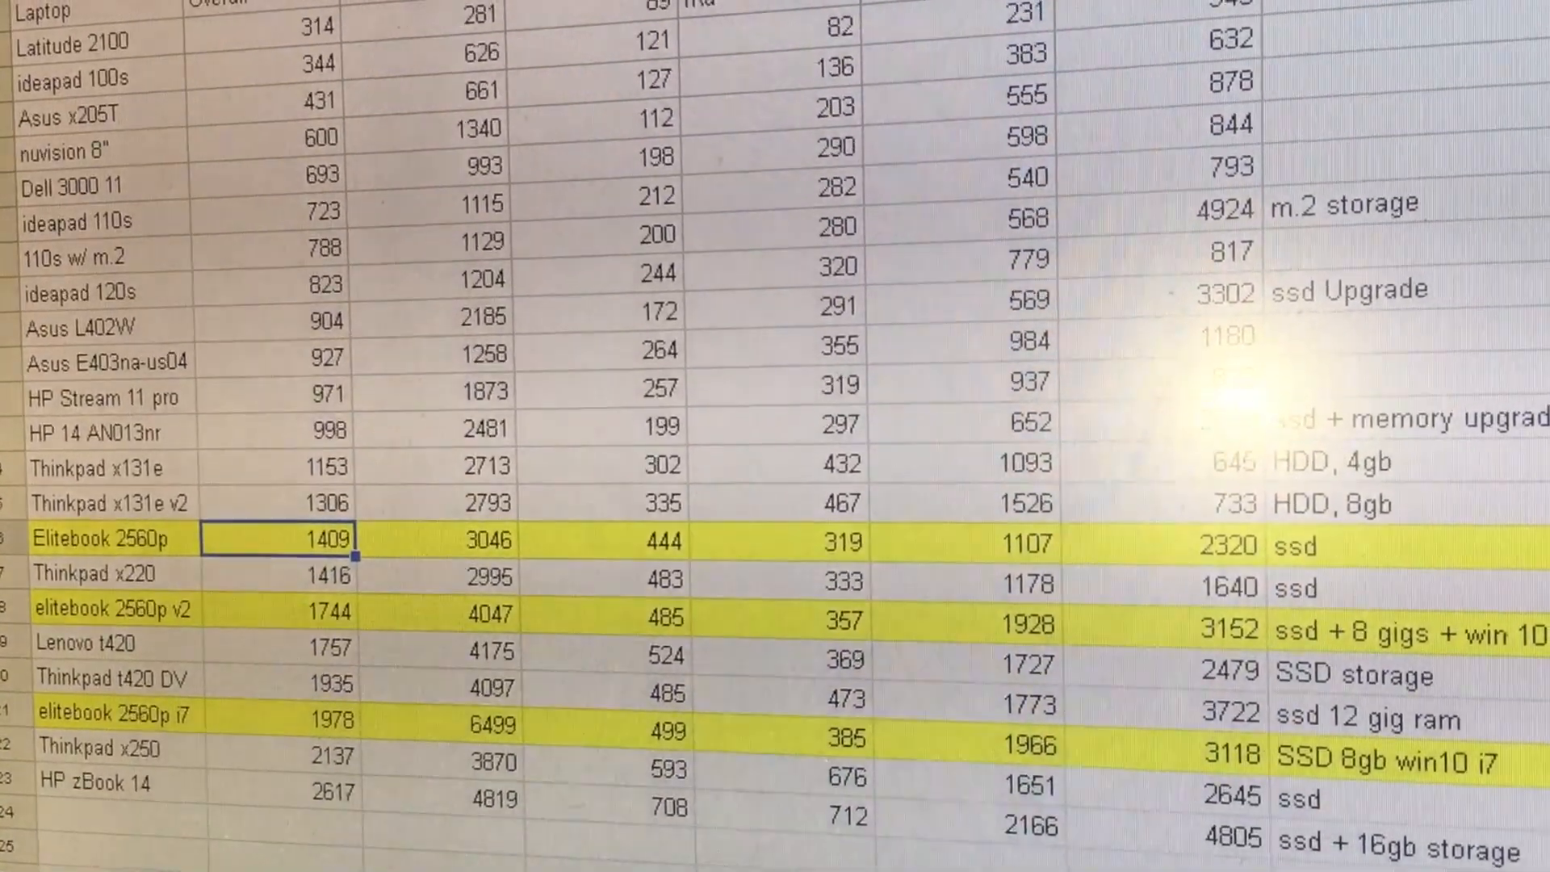
scroll(down, 3)
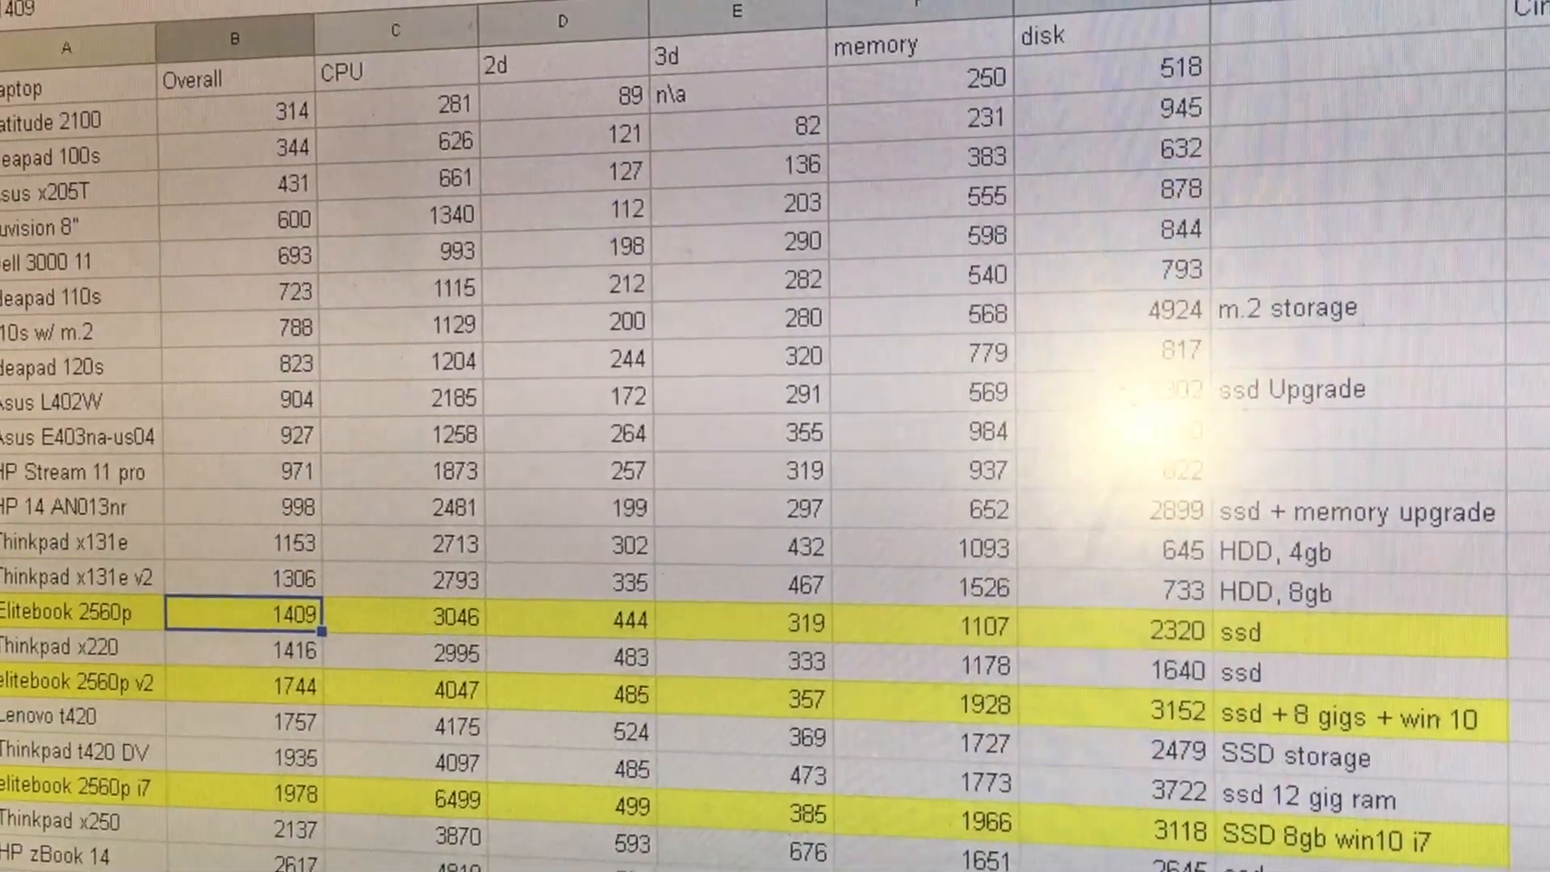
scroll(down, 3)
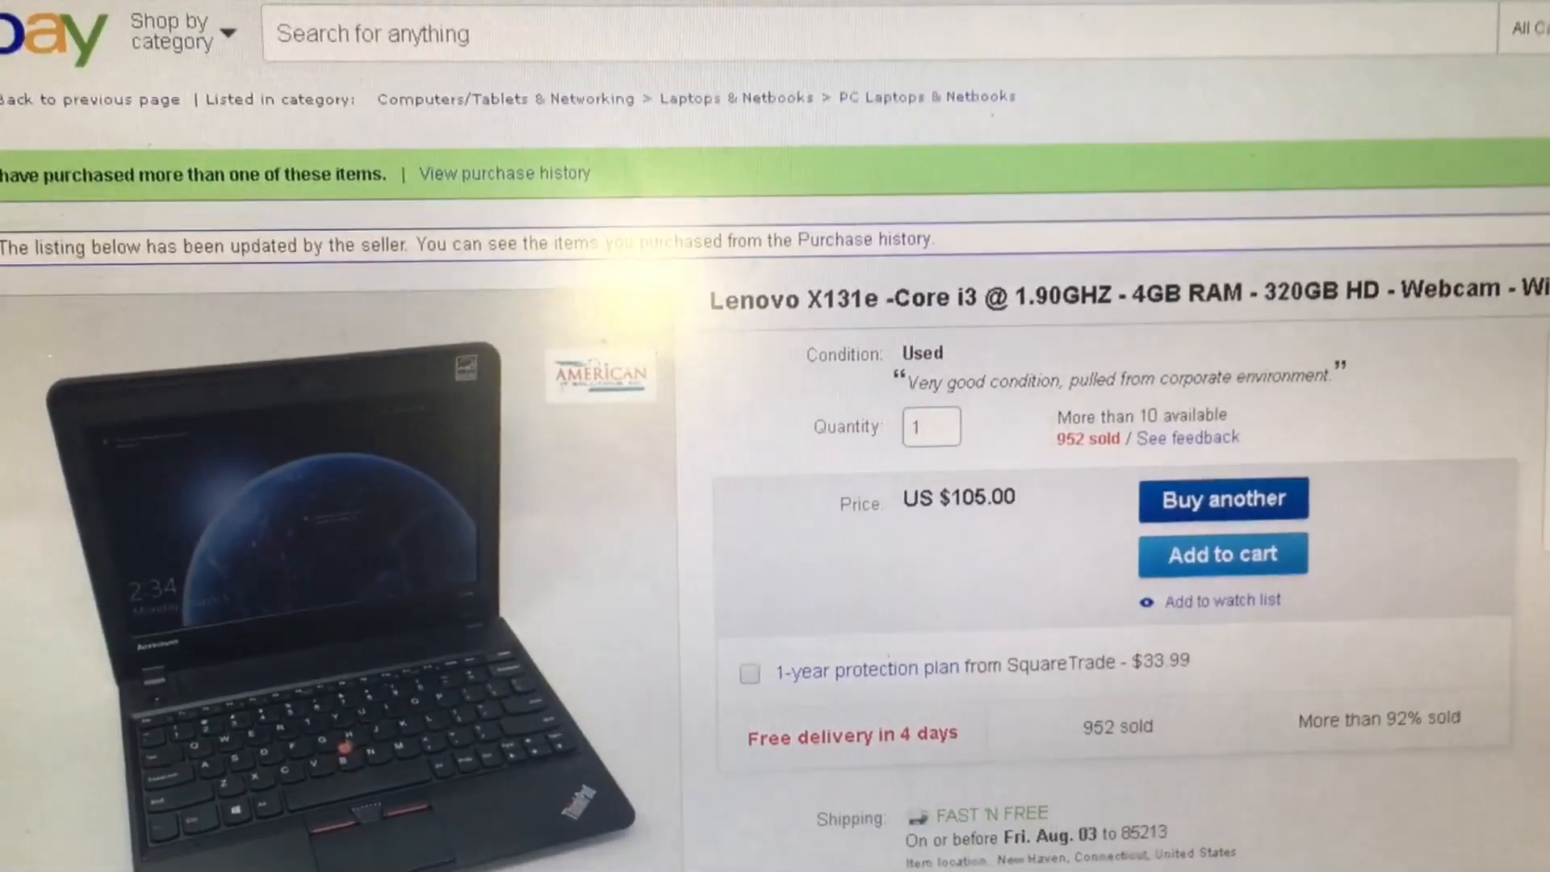
Scroll down the Amazon page for the Patriot Burst 120GB SSD at $26.99
scroll(down, 3)
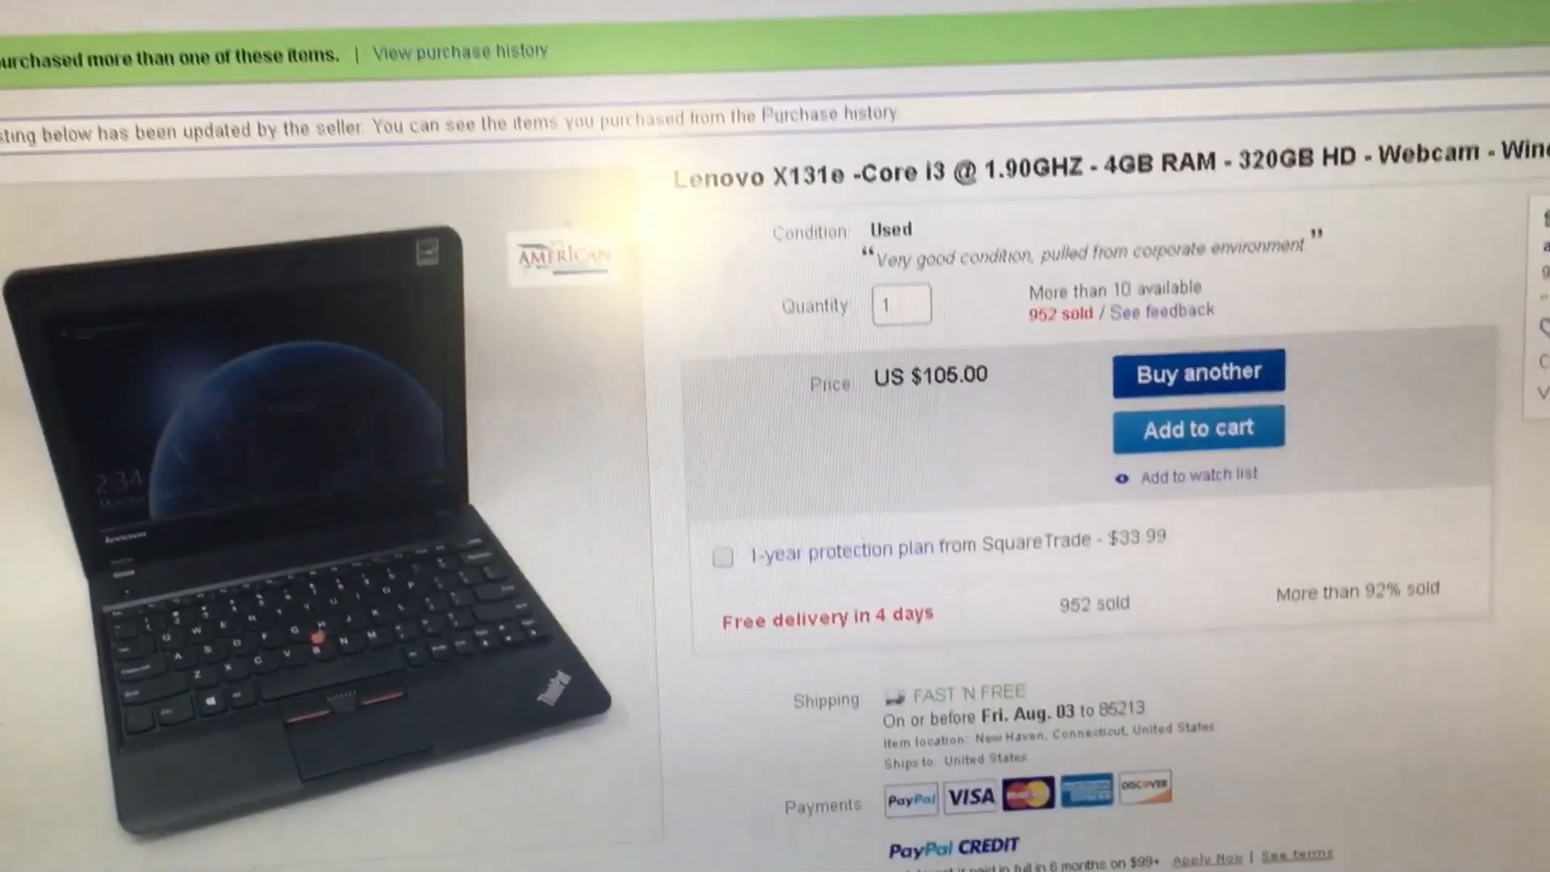
scroll(down, 3)
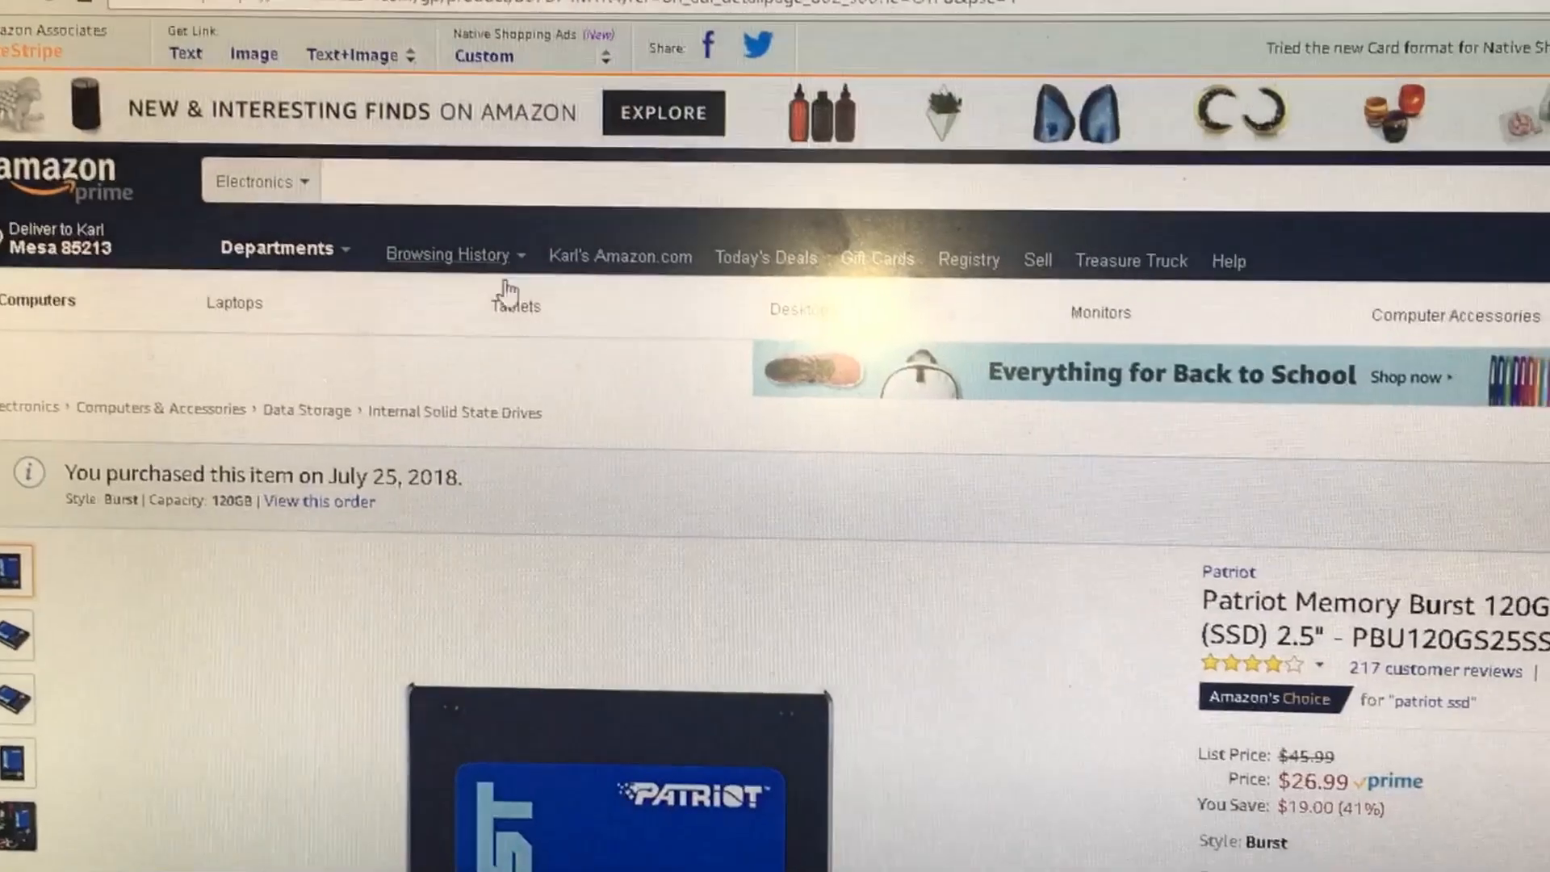
scroll(down, 3)
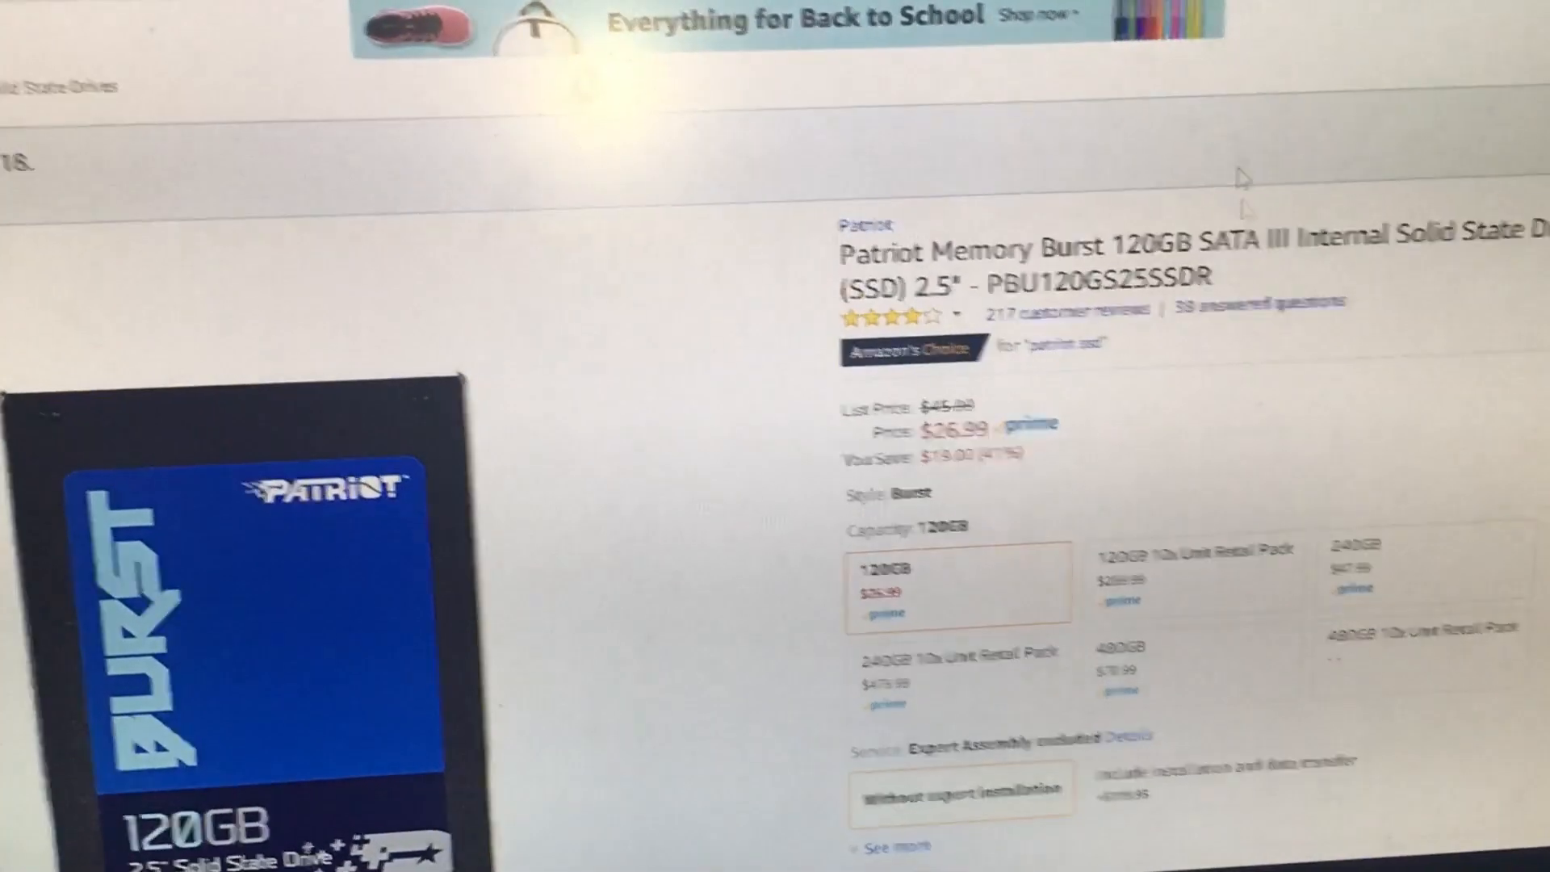